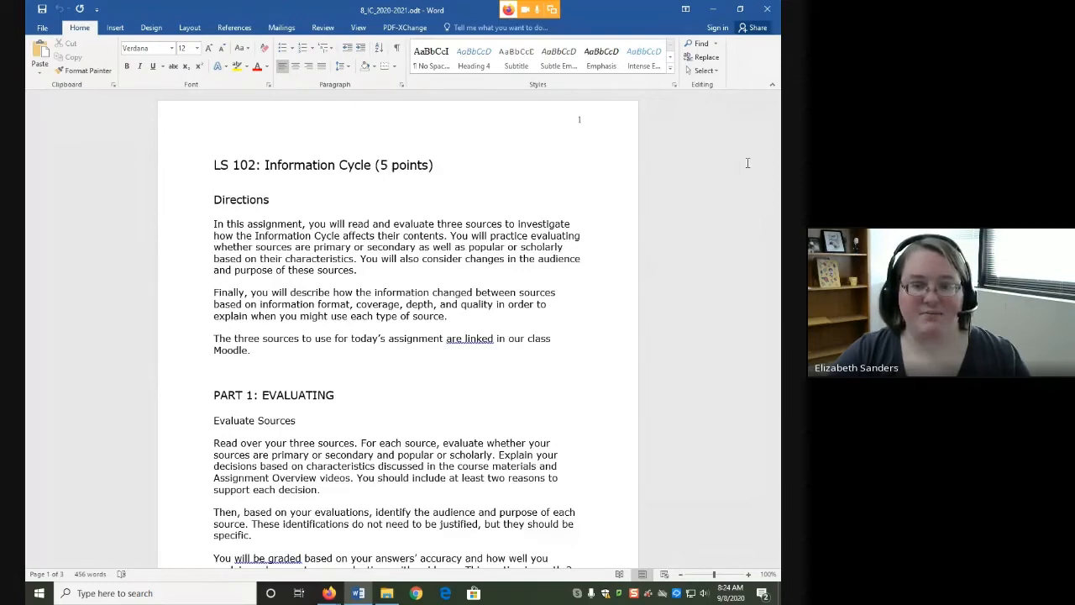
{"action": "mouse_move", "coordinate": [682, 161]}
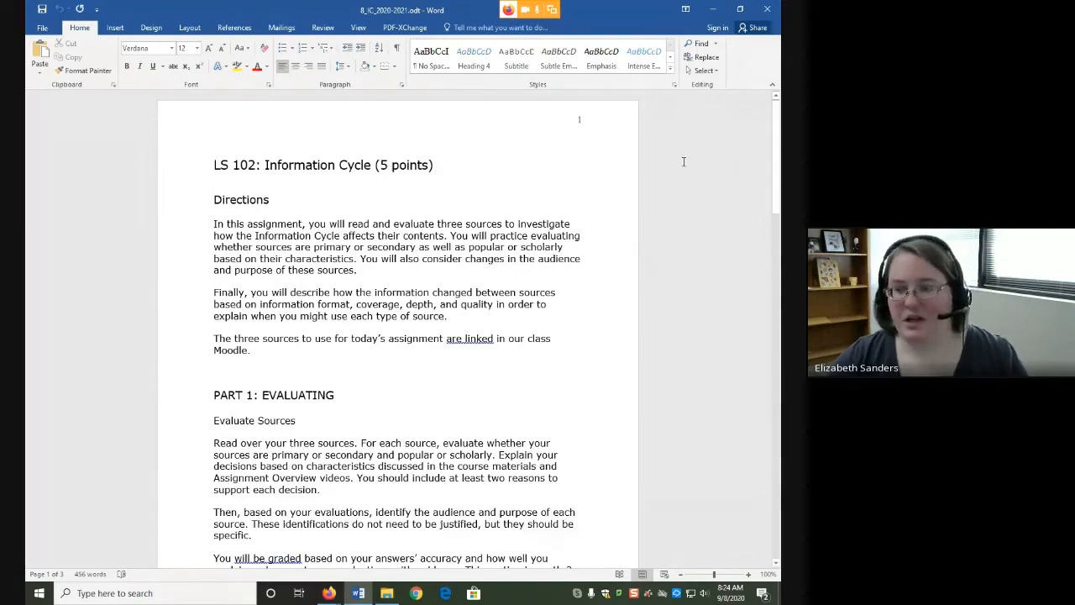
Step: Scroll from the Directions down to PART 1: EVALUATING and the Example Evaluation
{"action": "scroll", "scroll_direction": "down", "scroll_amount": 3}
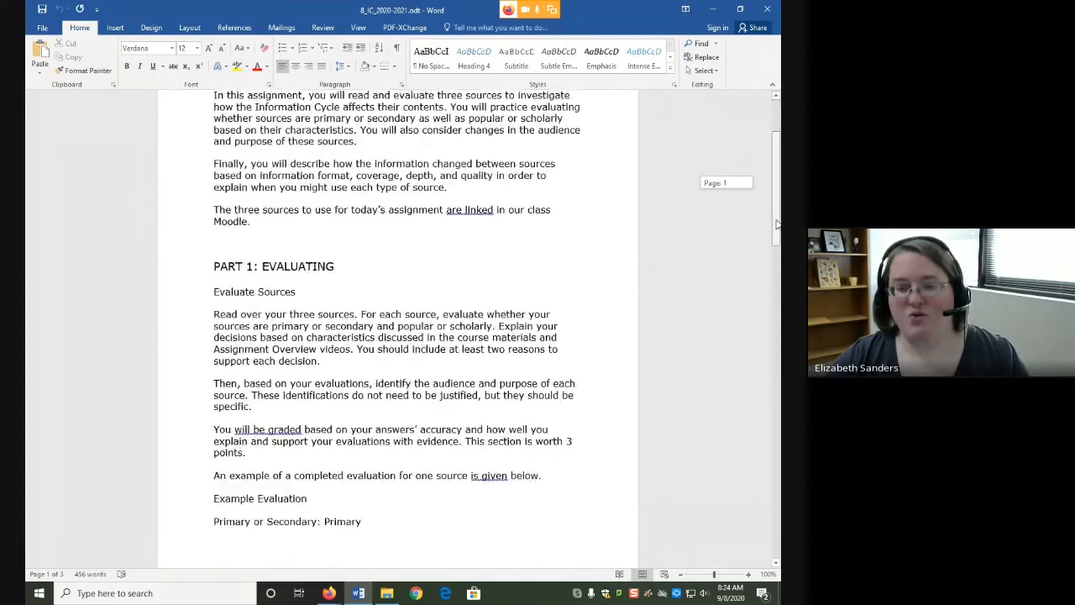
{"action": "scroll", "scroll_direction": "down", "scroll_amount": 3}
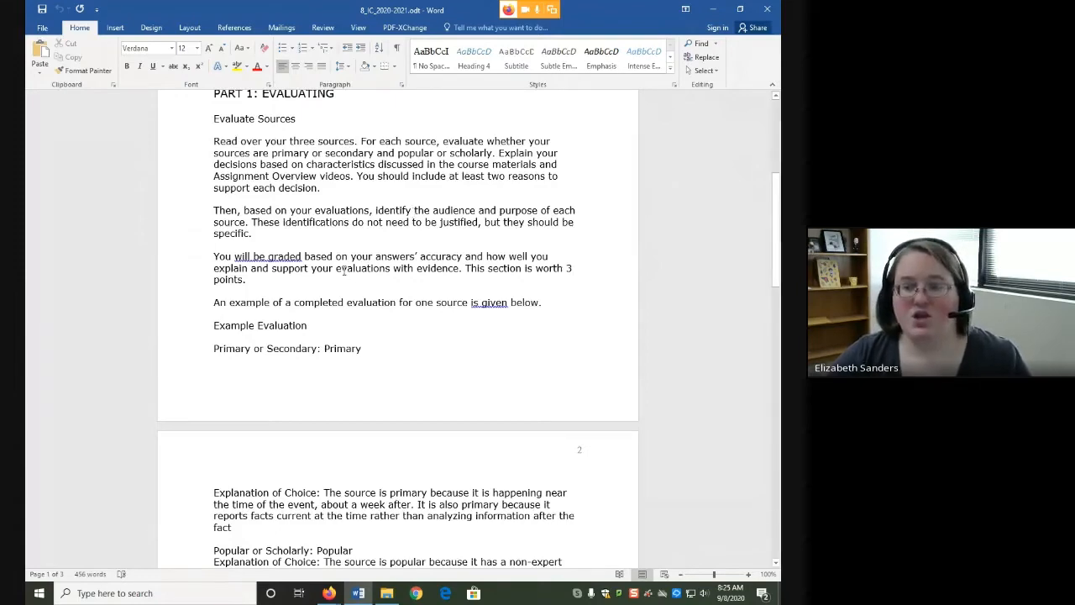
Step: Scroll to page 2 showing the full example evaluation and the blank Source #1 Evaluation template
{"action": "scroll", "scroll_direction": "down", "scroll_amount": 3}
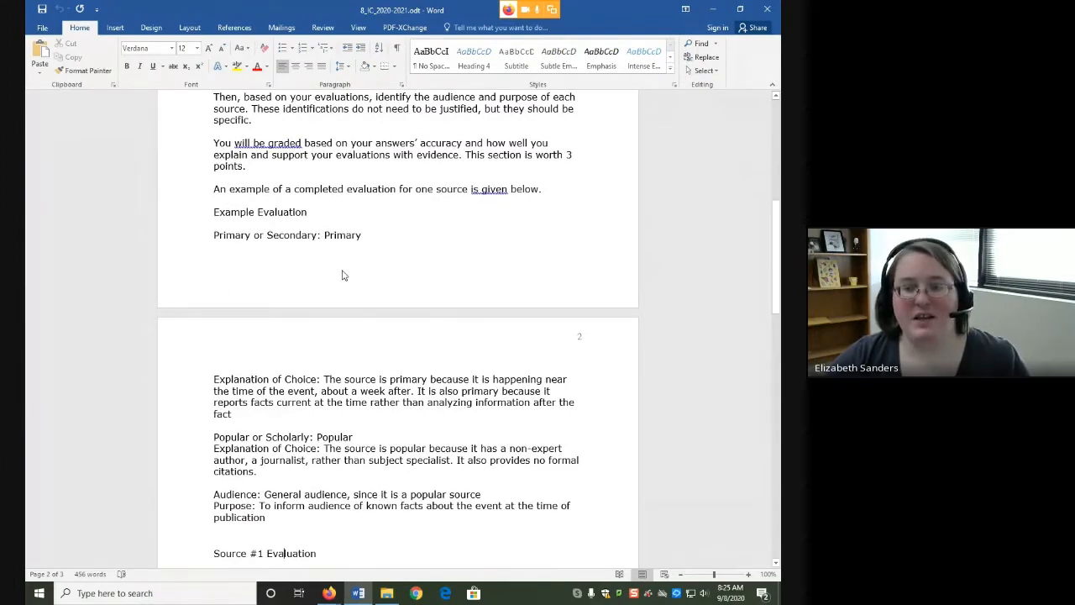
{"action": "scroll", "scroll_direction": "down", "scroll_amount": 3}
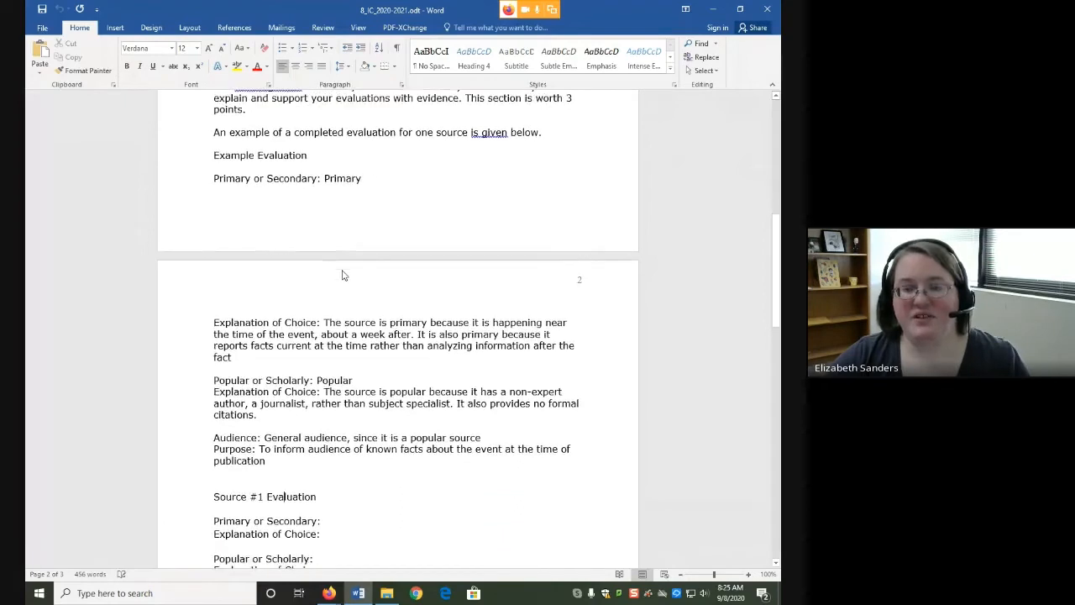
{"action": "mouse_move", "coordinate": [330, 233]}
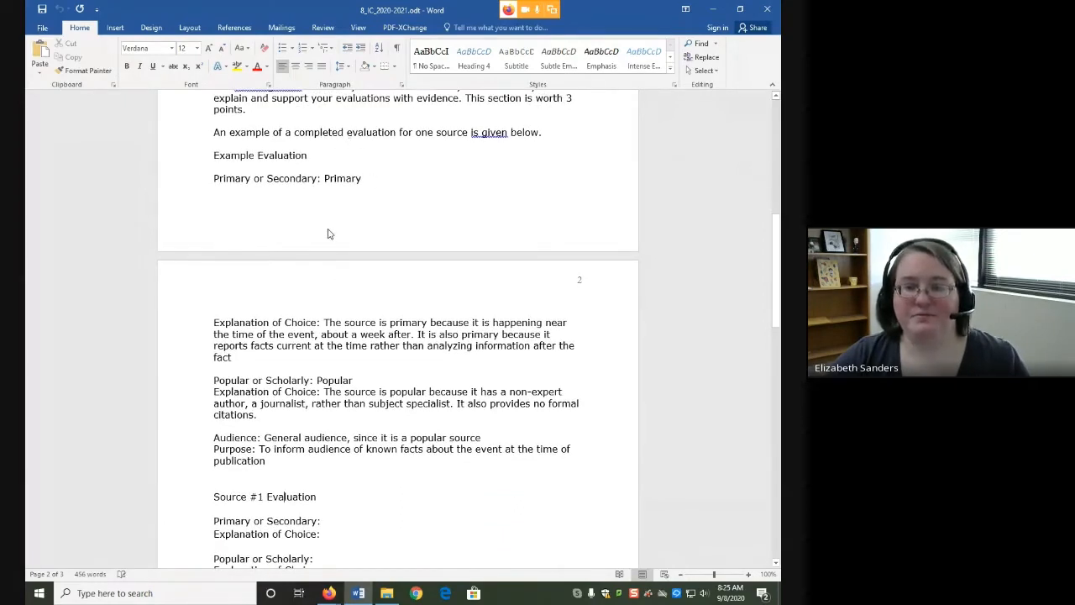
{"action": "scroll", "scroll_direction": "down", "scroll_amount": 3}
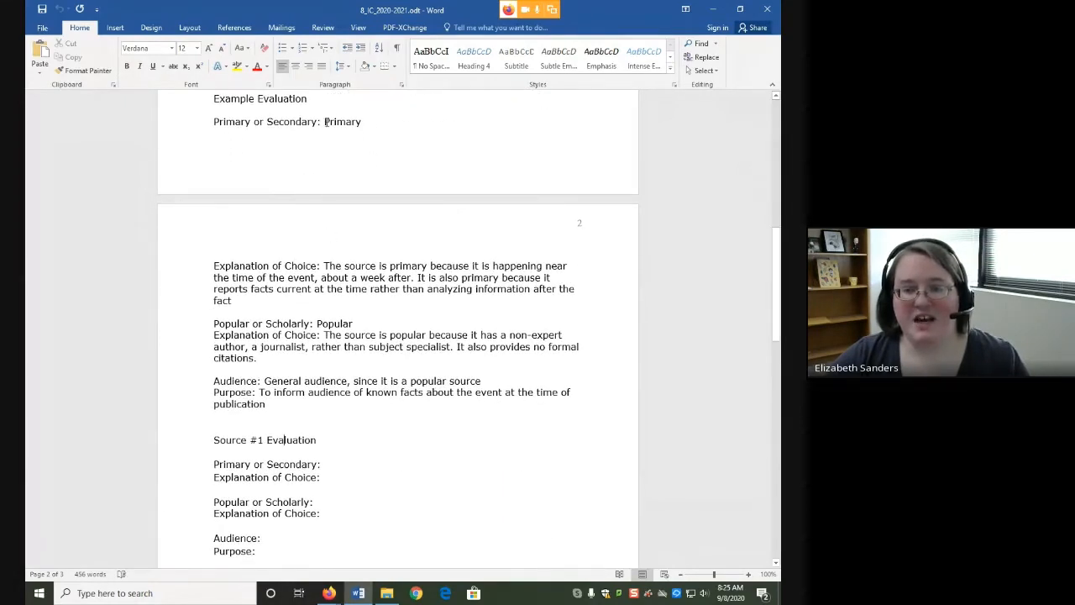
{"action": "double_click", "coordinate": [343, 121]}
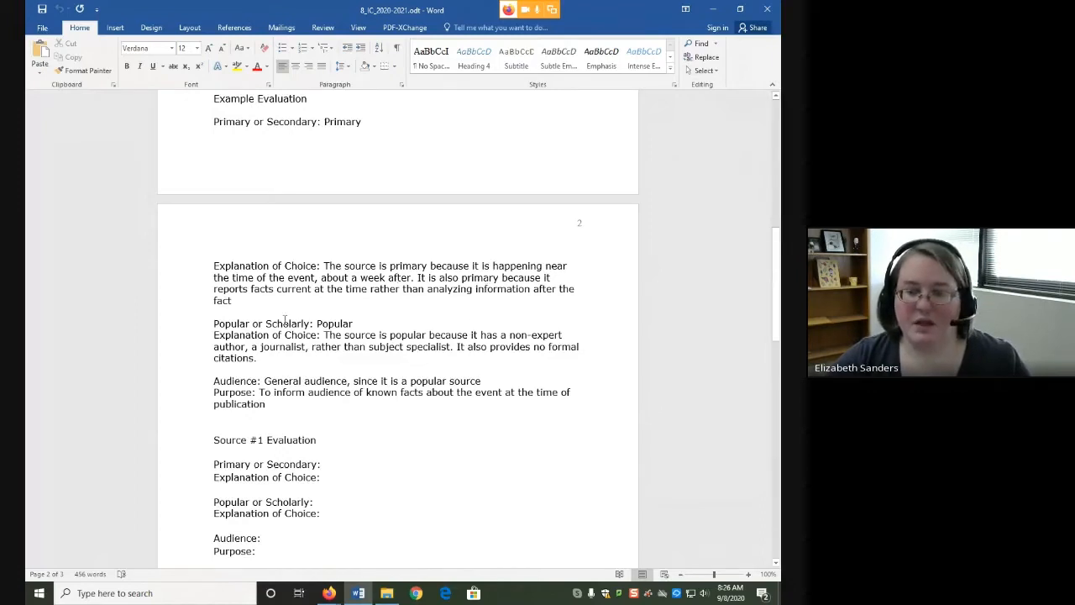
{"action": "scroll", "scroll_direction": "down", "scroll_amount": 3}
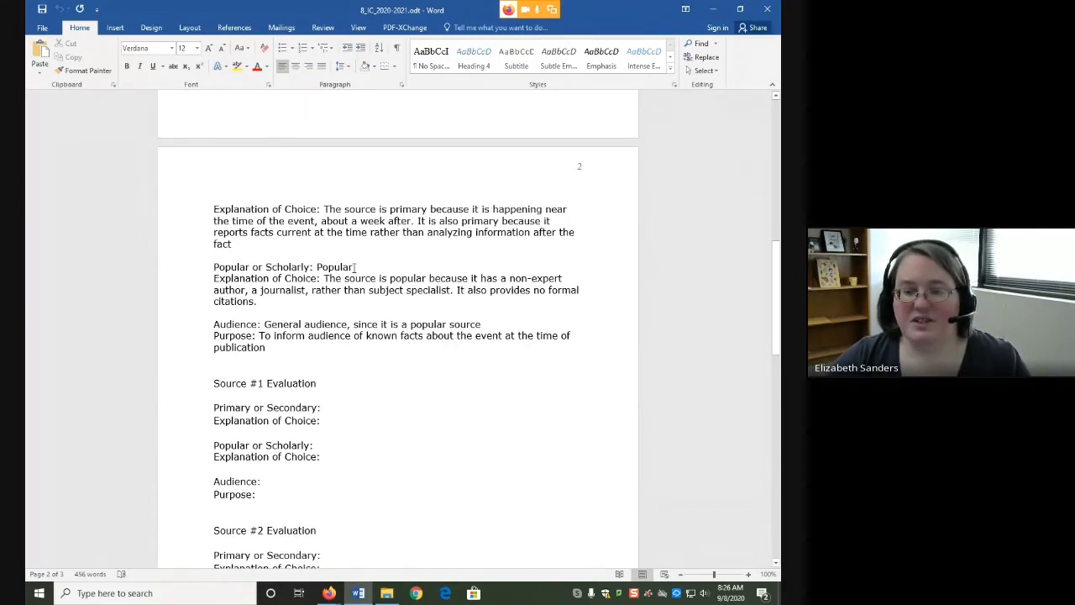
{"action": "double_click", "coordinate": [334, 266]}
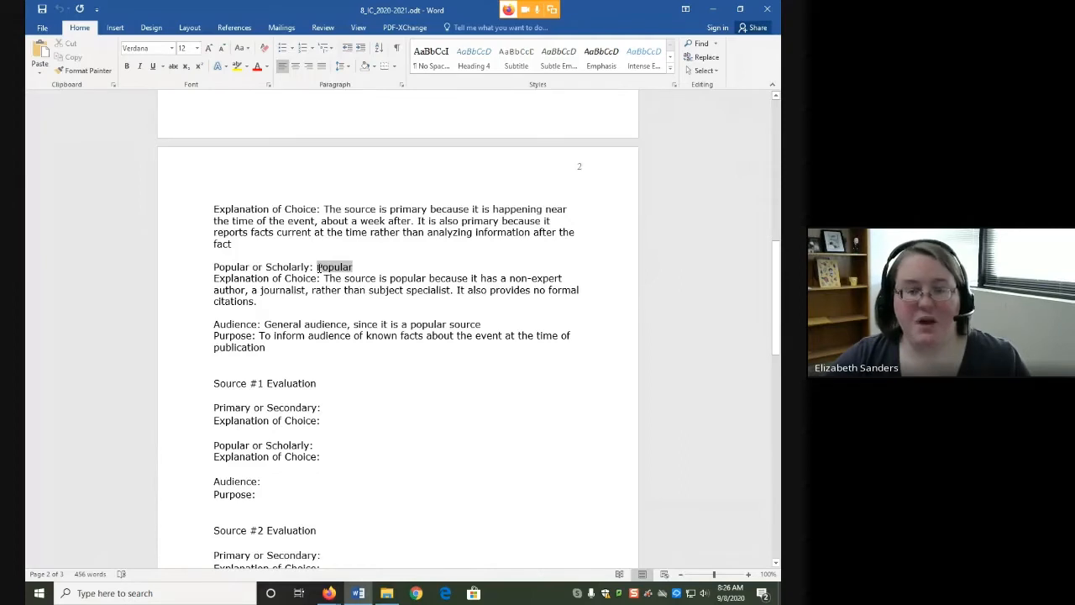
{"action": "double_click", "coordinate": [334, 265]}
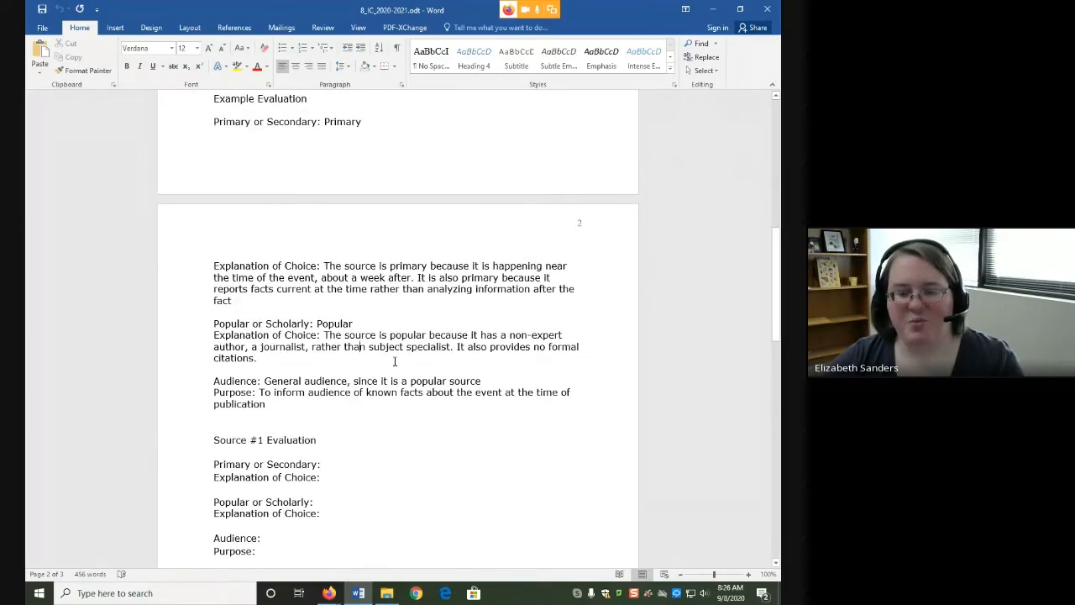
Step: Scroll past the Source #2 template to Source #3 Evaluation and PART 2: REFLECTION
{"action": "scroll", "scroll_direction": "down", "scroll_amount": 3}
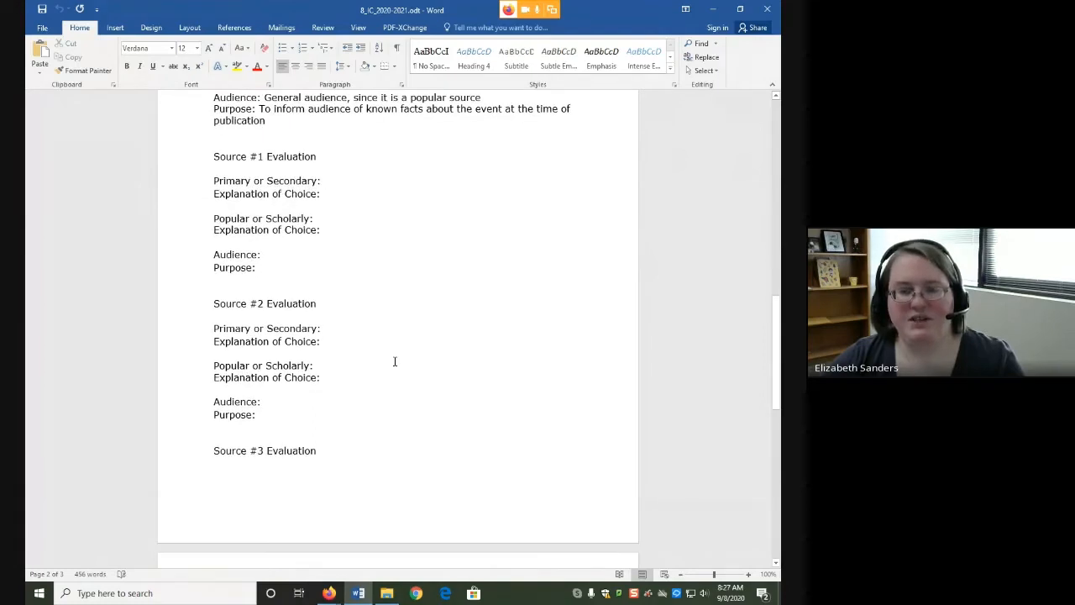
{"action": "scroll", "scroll_direction": "down", "scroll_amount": 3}
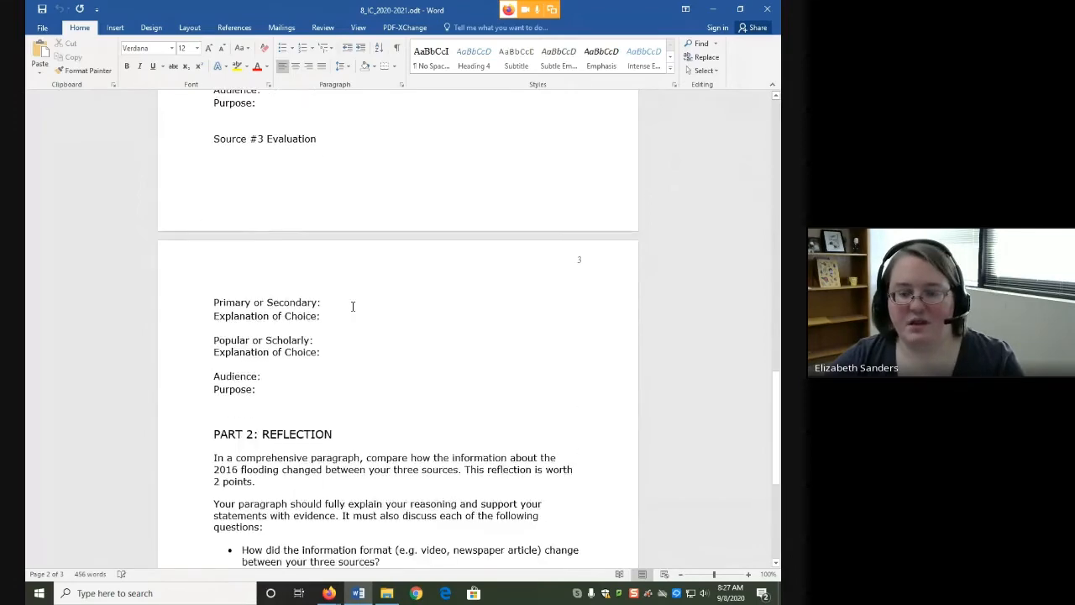
Step: Bring the three reflection questions into view and highlight the words 'coverage' and 'depth'
{"action": "scroll", "scroll_direction": "down", "scroll_amount": 3}
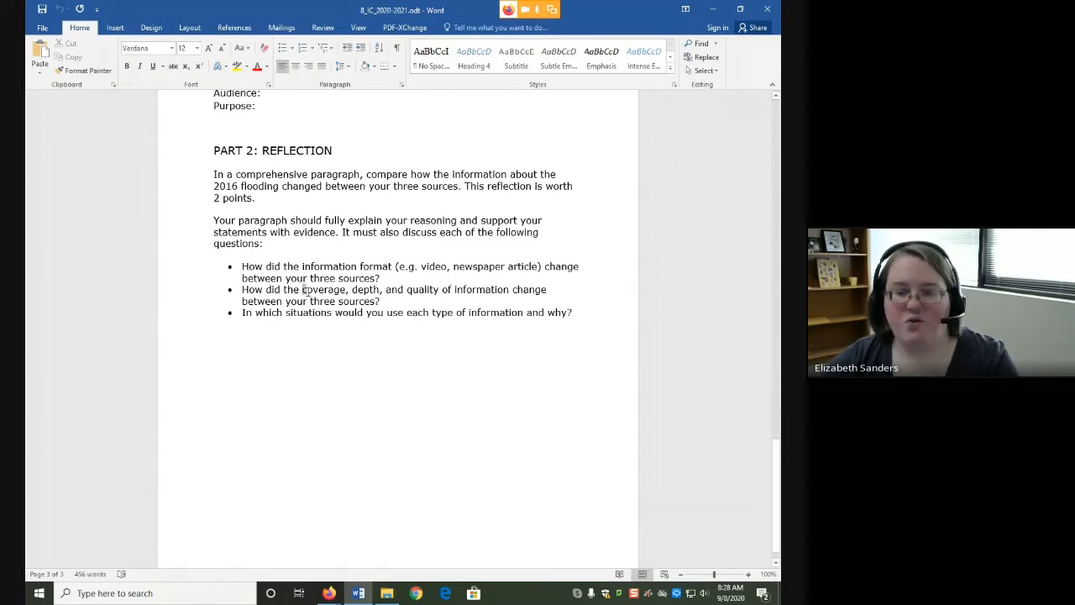
{"action": "double_click", "coordinate": [322, 289]}
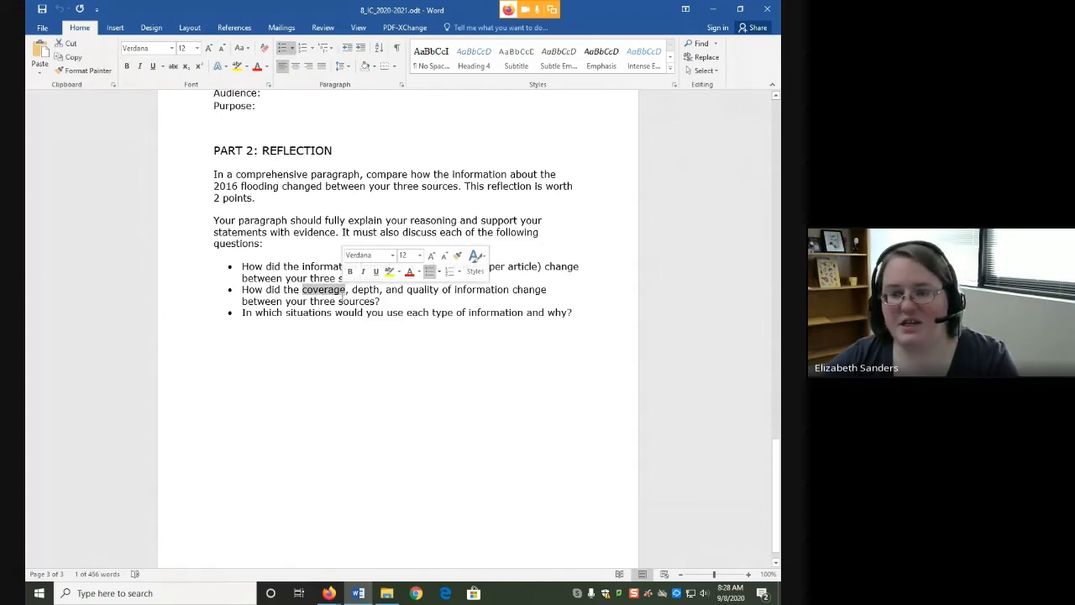
{"action": "mouse_move", "coordinate": [340, 299]}
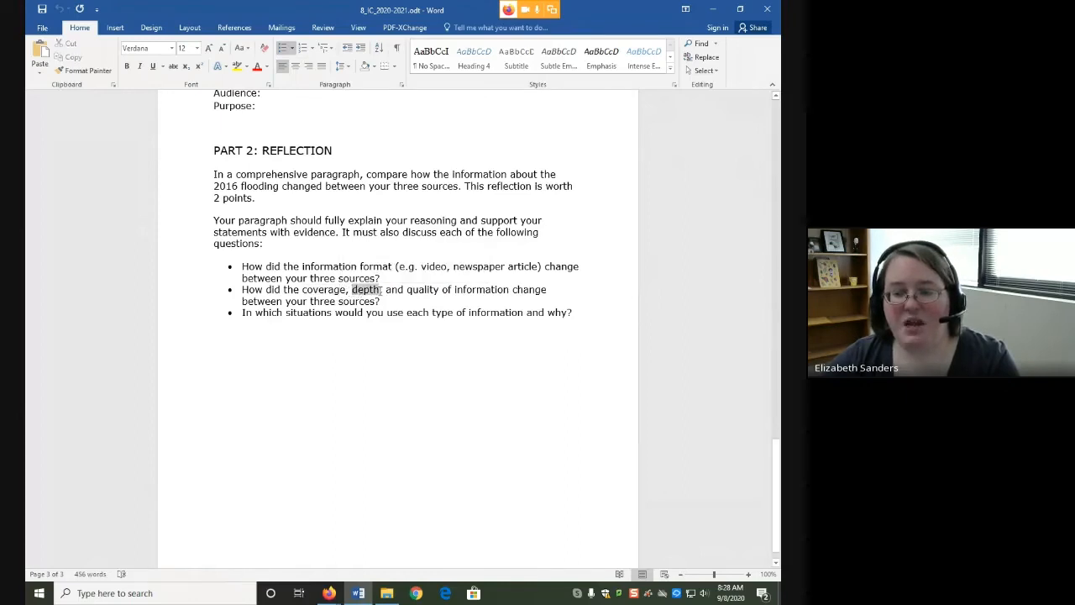
{"action": "double_click", "coordinate": [364, 289]}
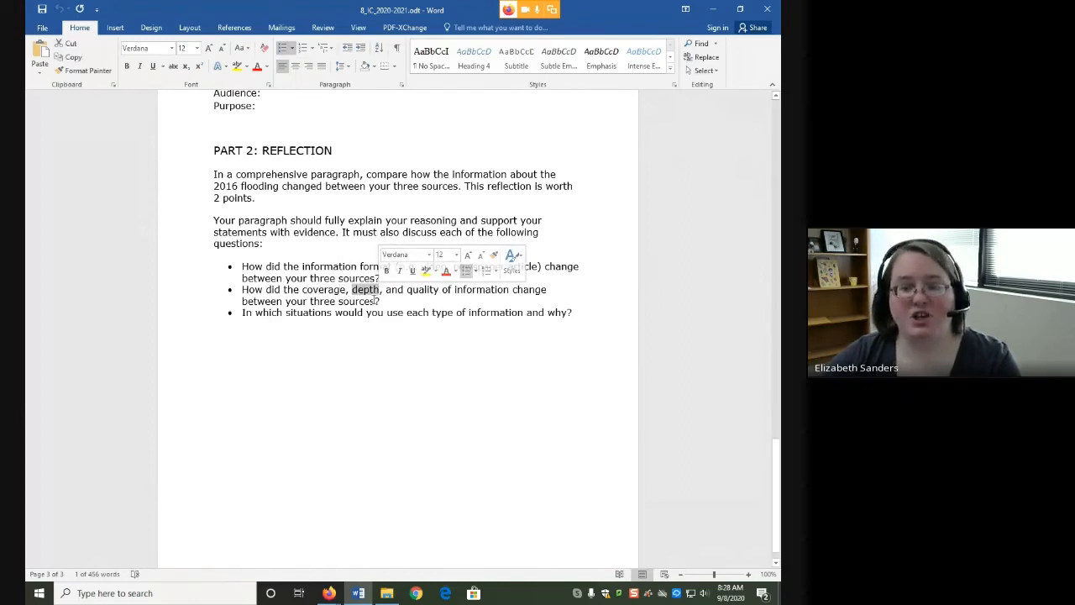